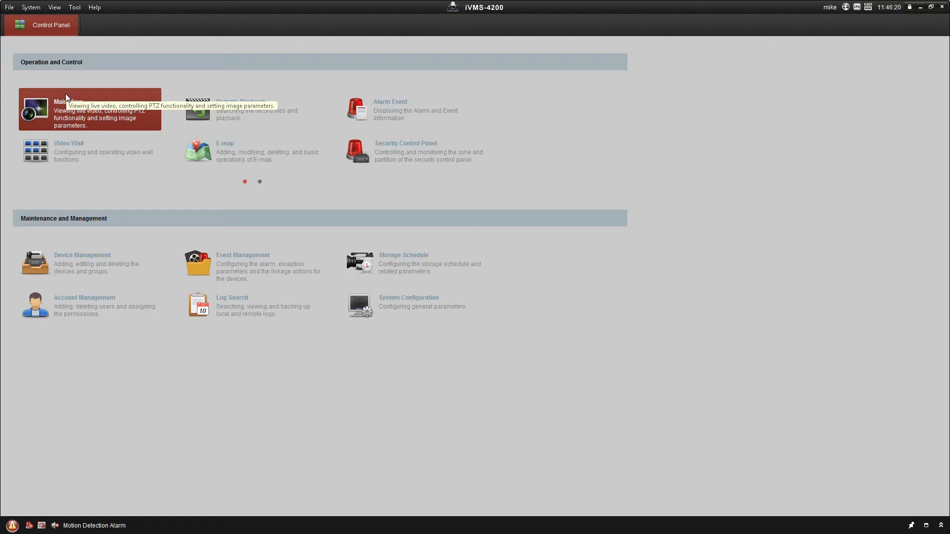
mouse_move(49, 430)
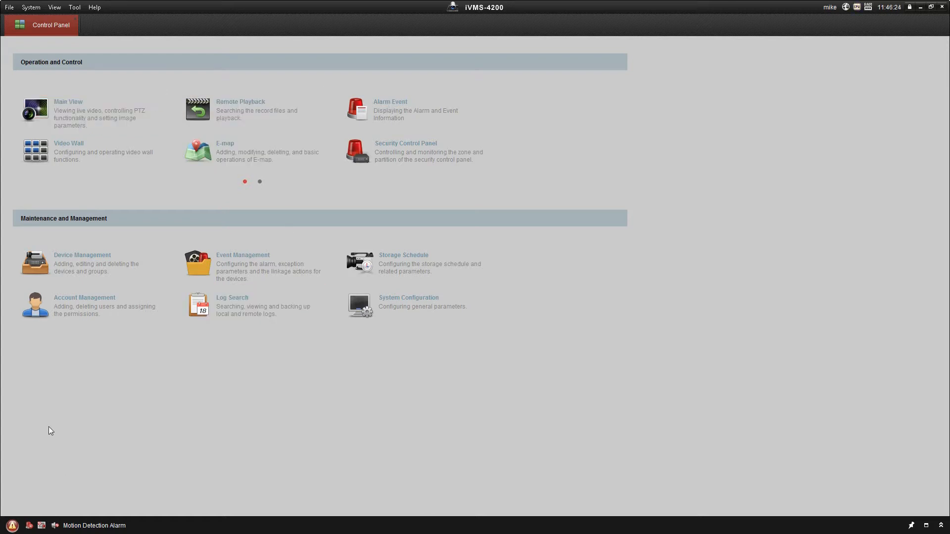
mouse_move(355, 138)
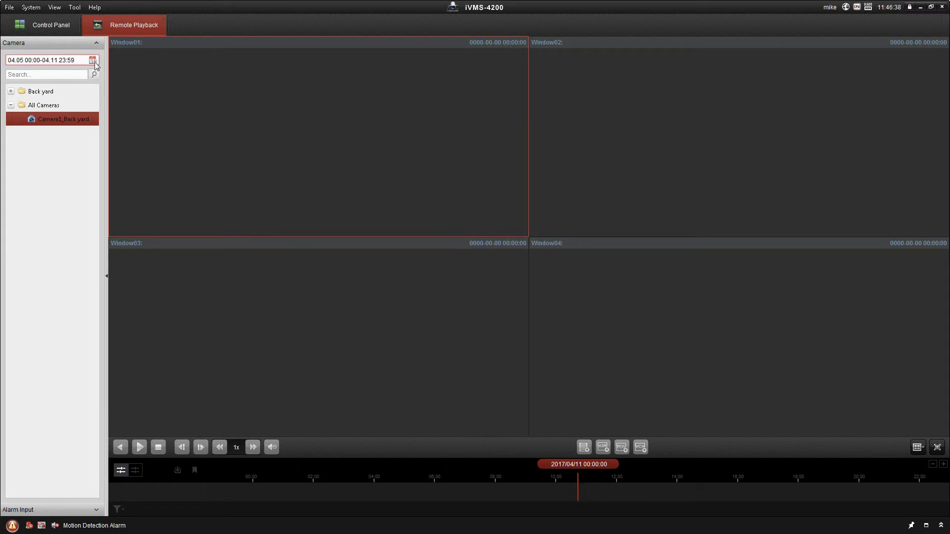
left_click(93, 59)
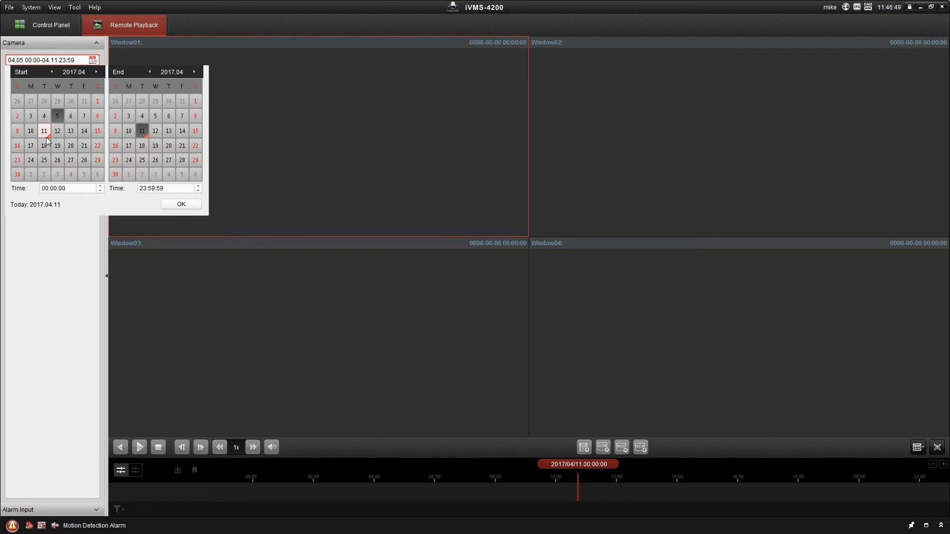
left_click(44, 132)
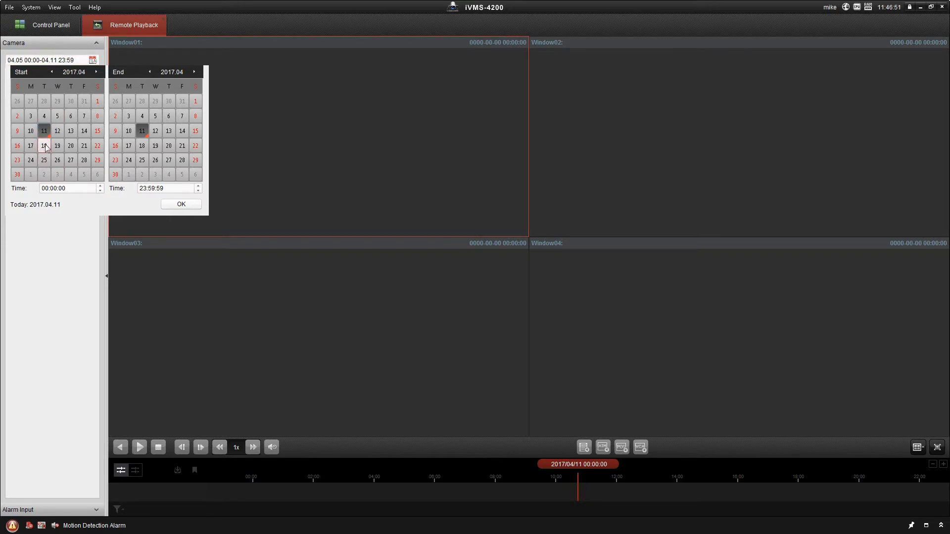
left_click(182, 204)
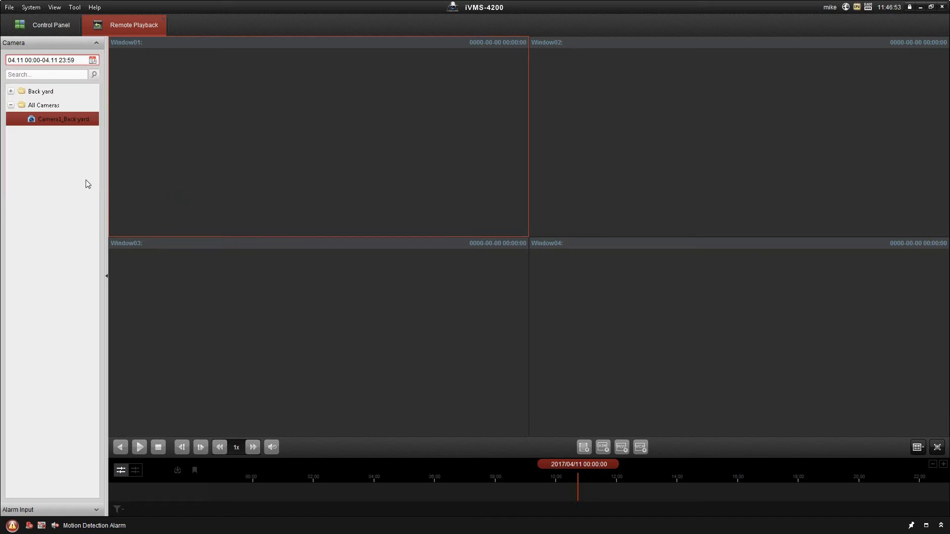
left_click(44, 74)
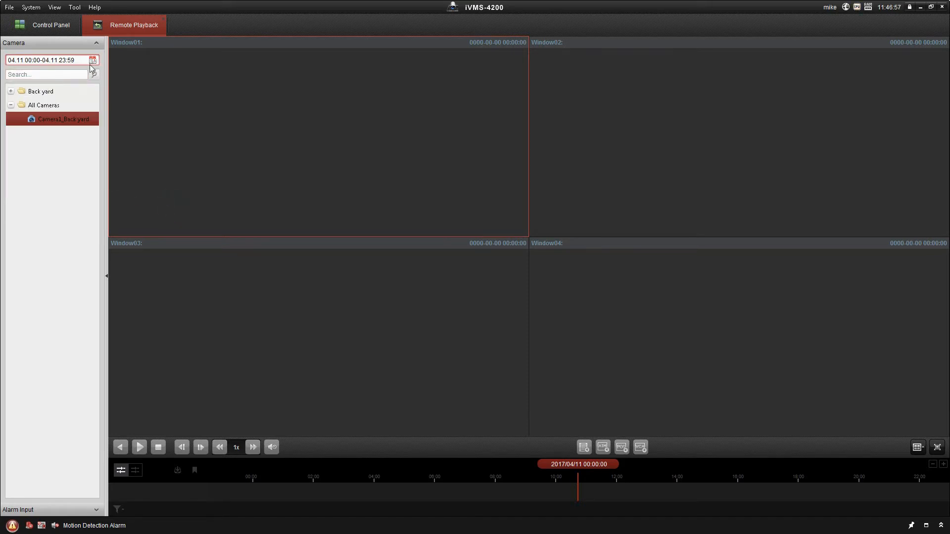
left_click(93, 60)
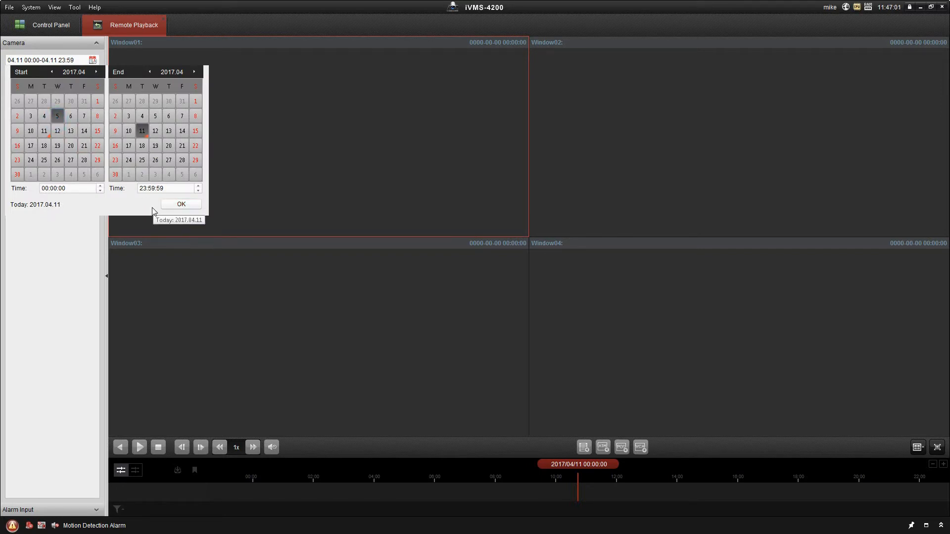
left_click(181, 204)
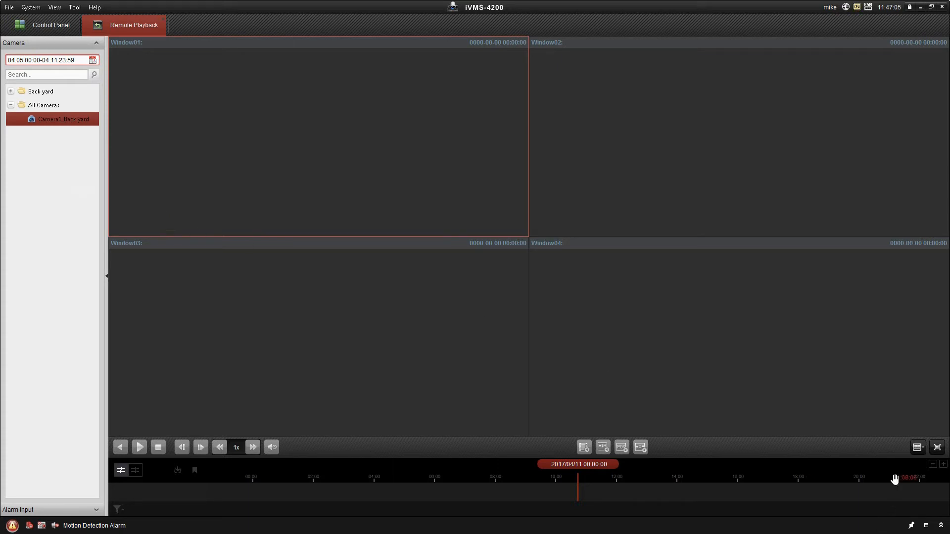
Show the window-division layouts, dismiss the date picker unchanged, and reopen the layouts
left_click(918, 447)
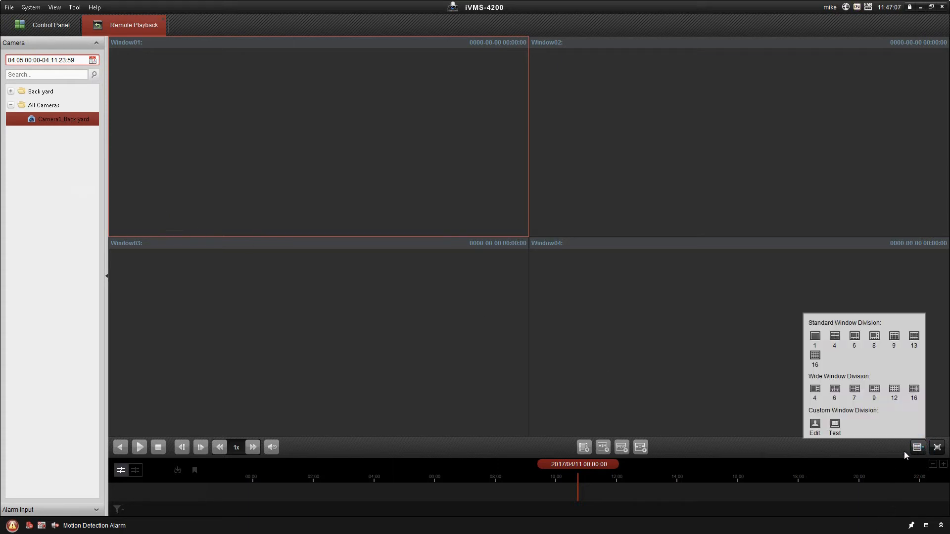
mouse_move(838, 422)
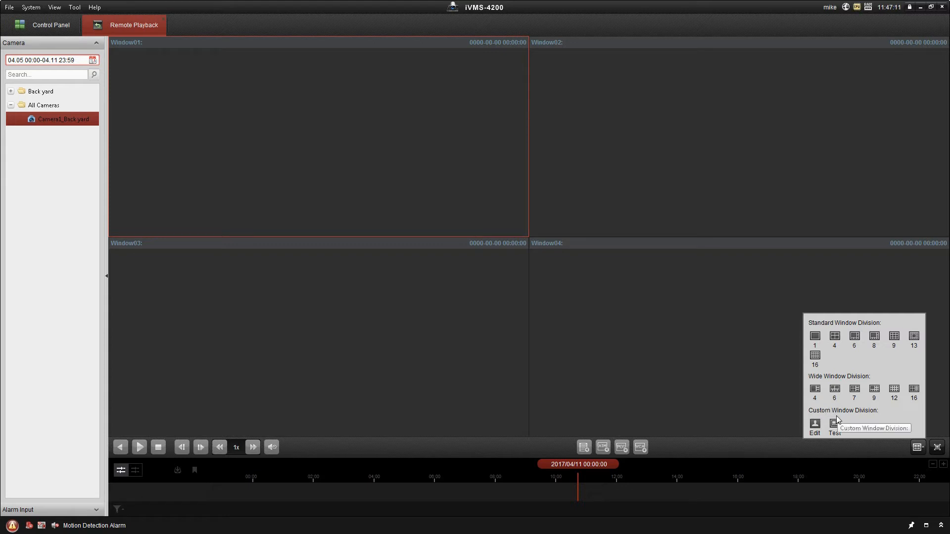
mouse_move(741, 363)
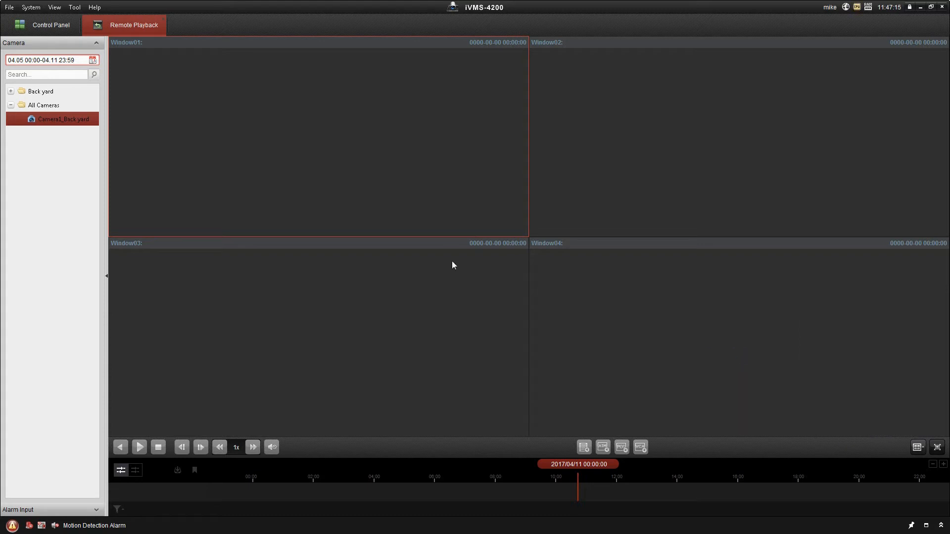
mouse_move(5, 97)
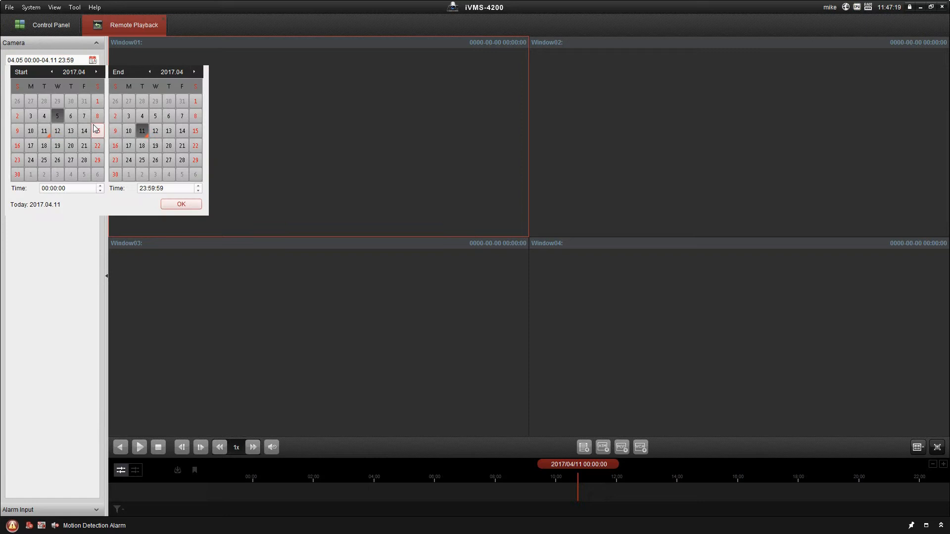
left_click(182, 204)
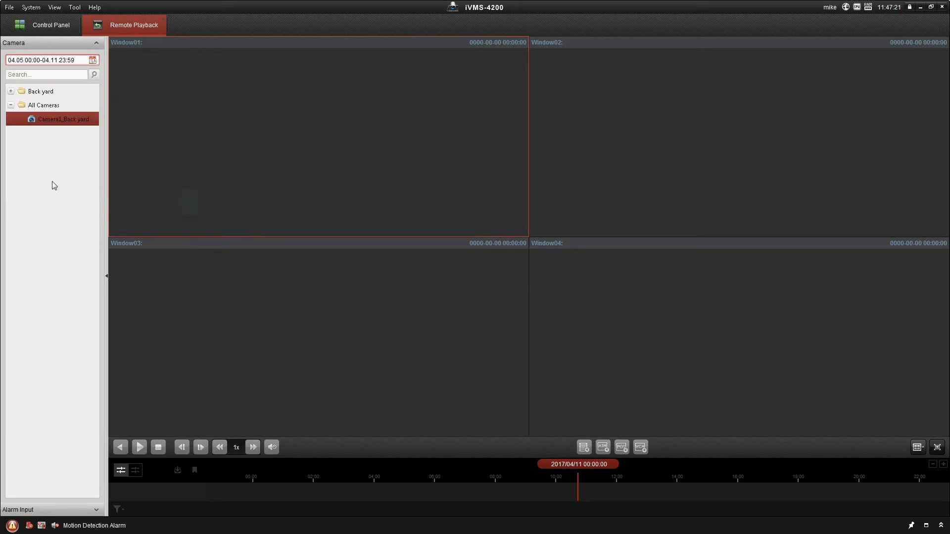
mouse_move(804, 410)
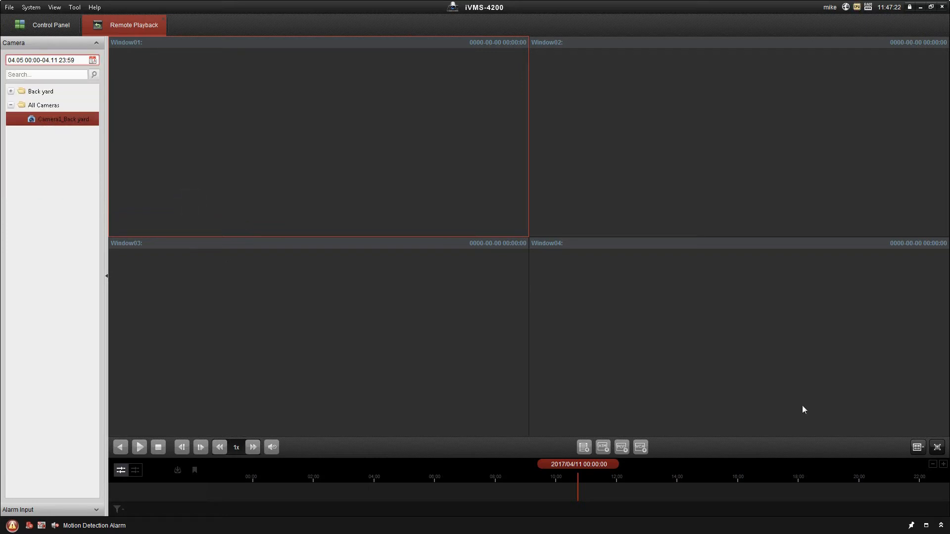
left_click(918, 447)
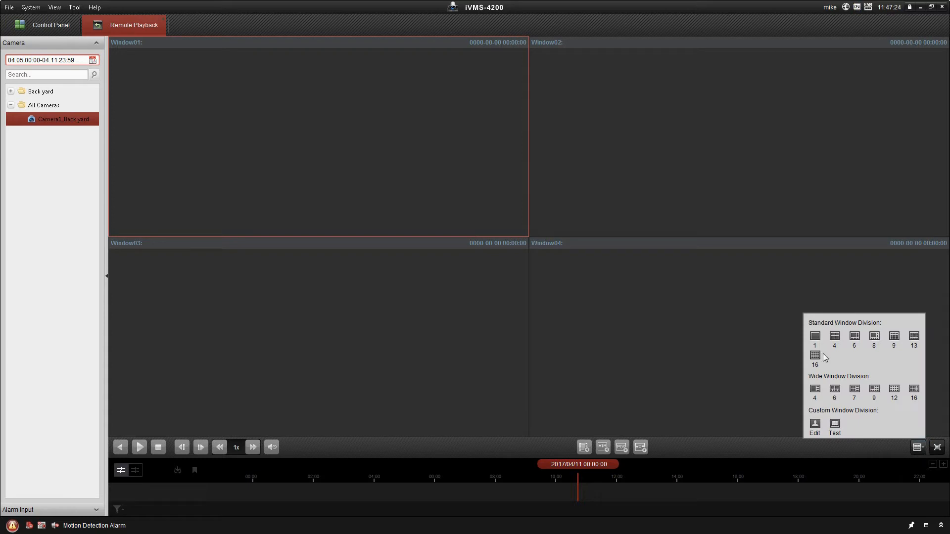
Switch to the 1-window layout and play the Back Yard camera's 11:43:15 recording
left_click(815, 337)
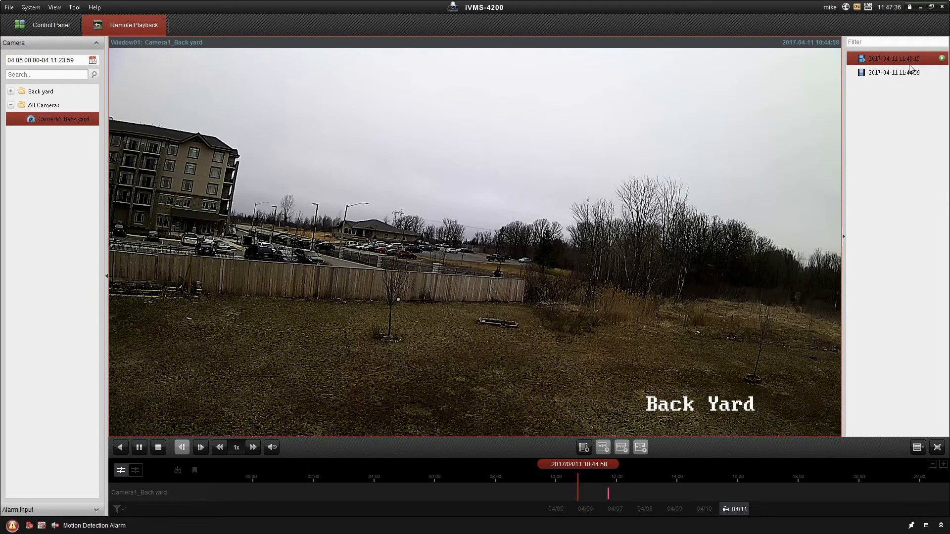
left_click(898, 73)
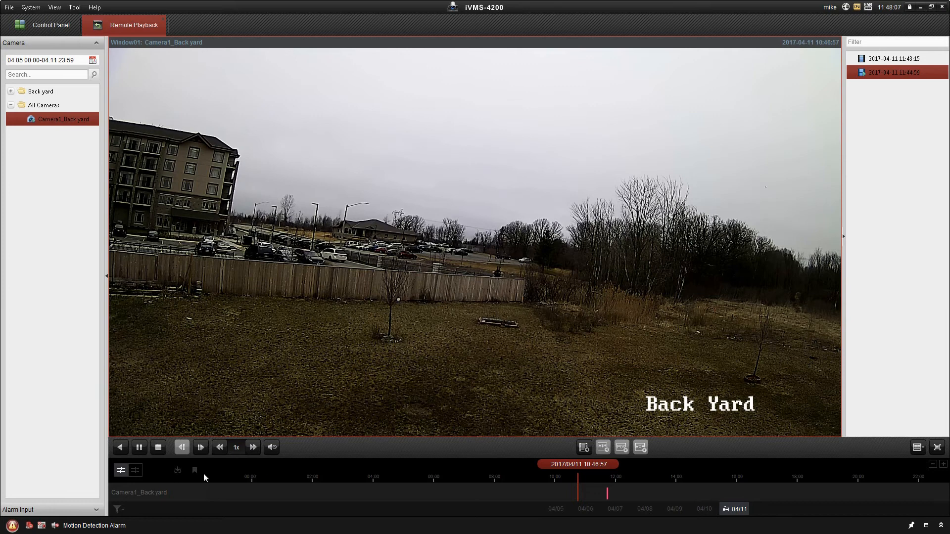
mouse_move(193, 470)
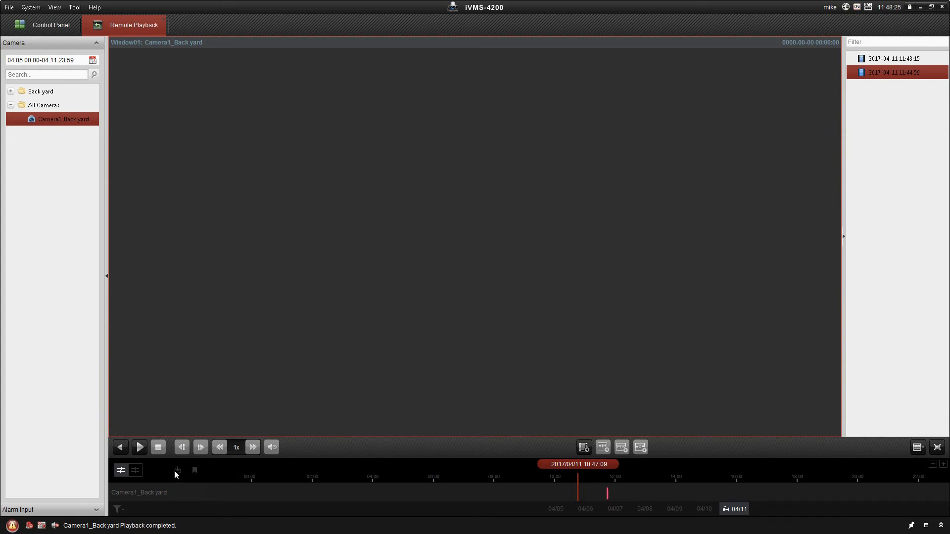
mouse_move(178, 470)
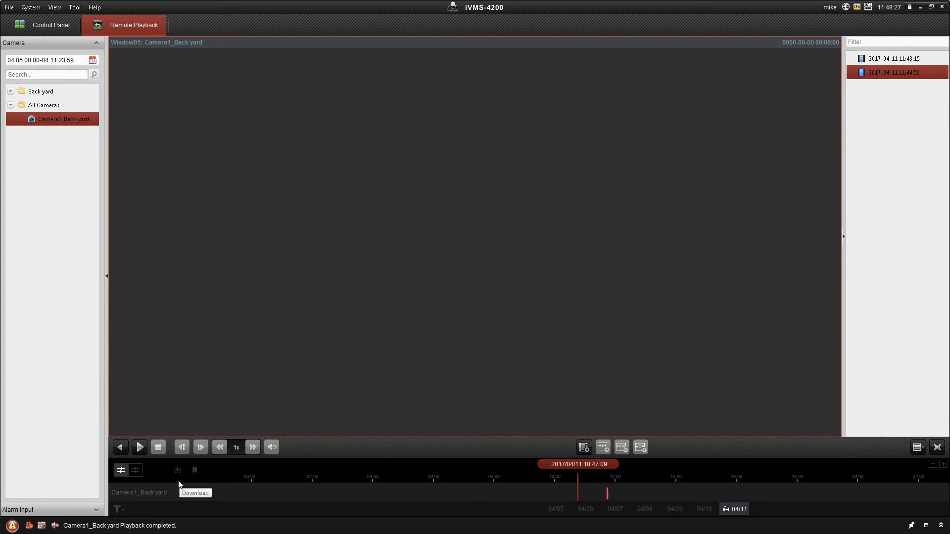
Open the Video File Downloading dialog listing both April 11 recordings
left_click(177, 470)
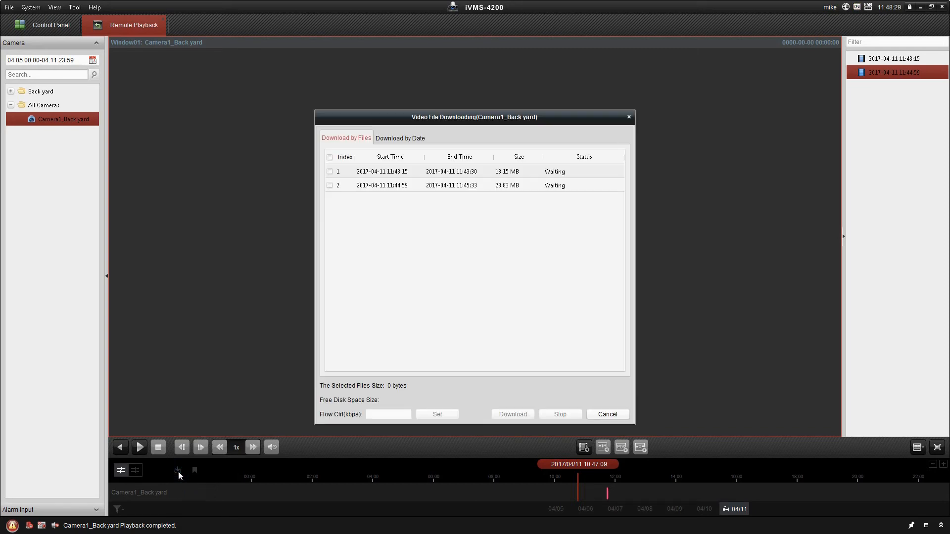
mouse_move(326, 134)
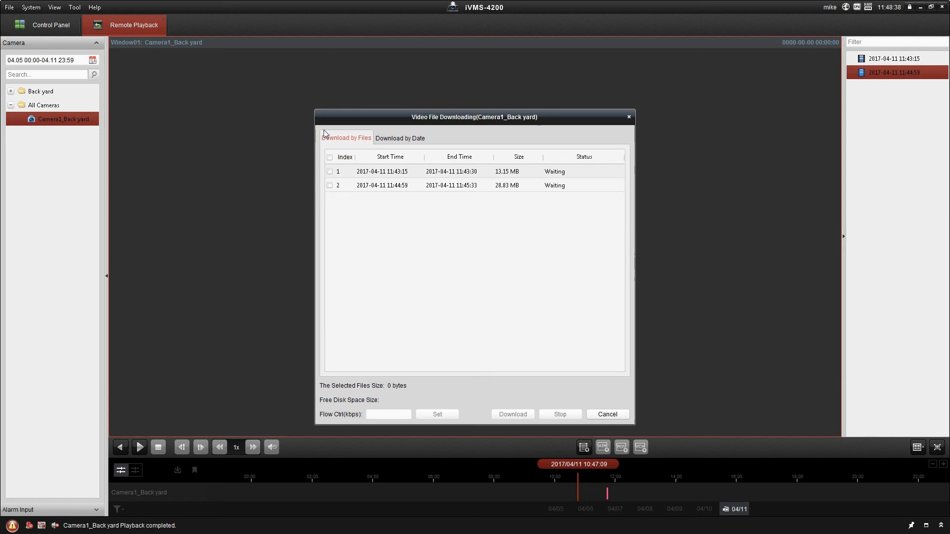
mouse_move(434, 210)
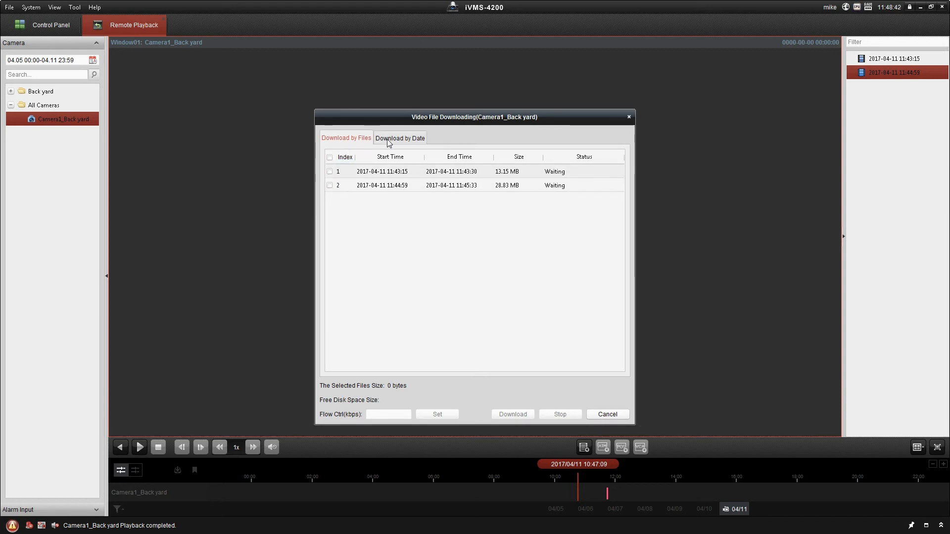
Download the April 5–11 Duration 1 range by date, then close the dialog
left_click(399, 137)
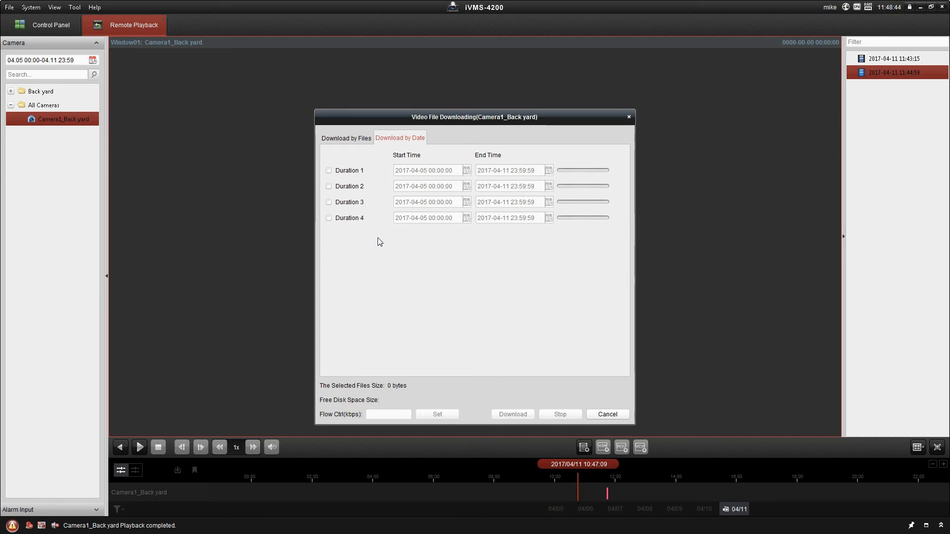
mouse_move(353, 229)
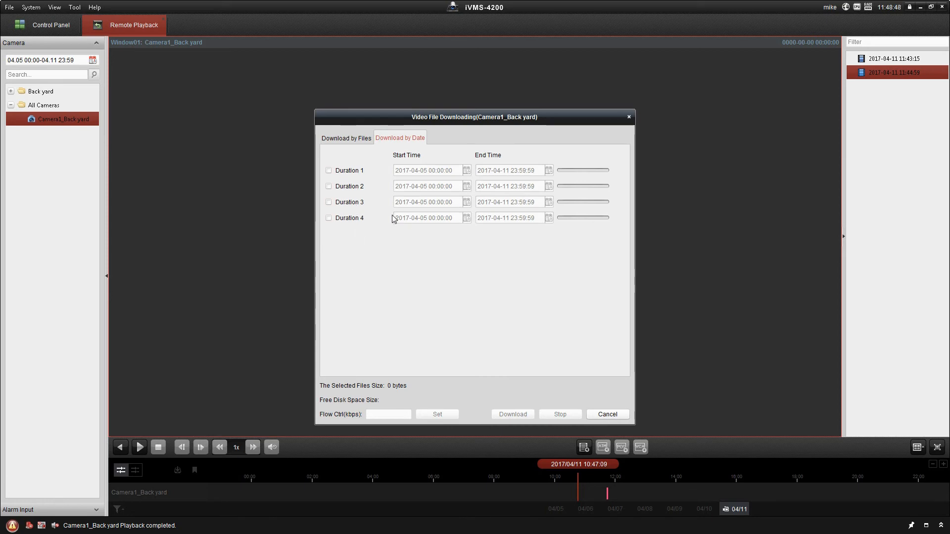
left_click(329, 170)
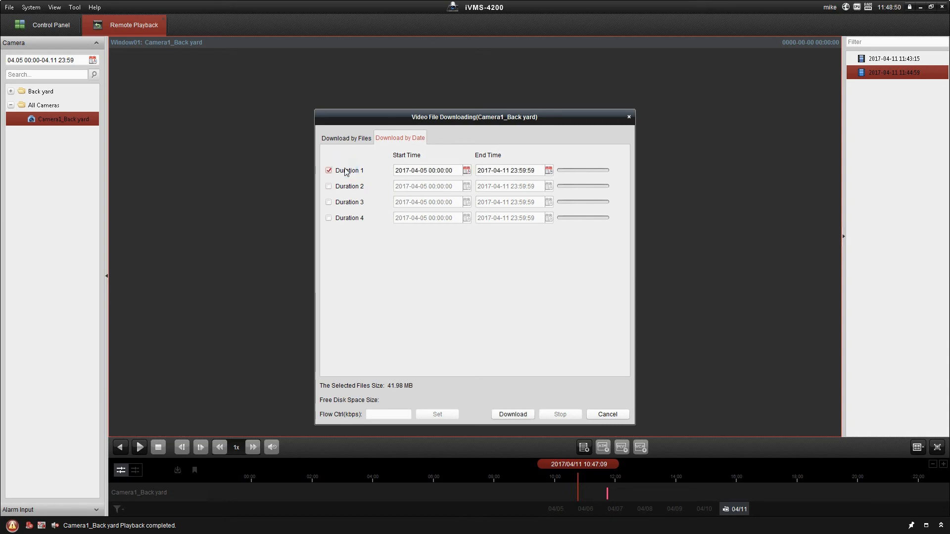
left_click(328, 170)
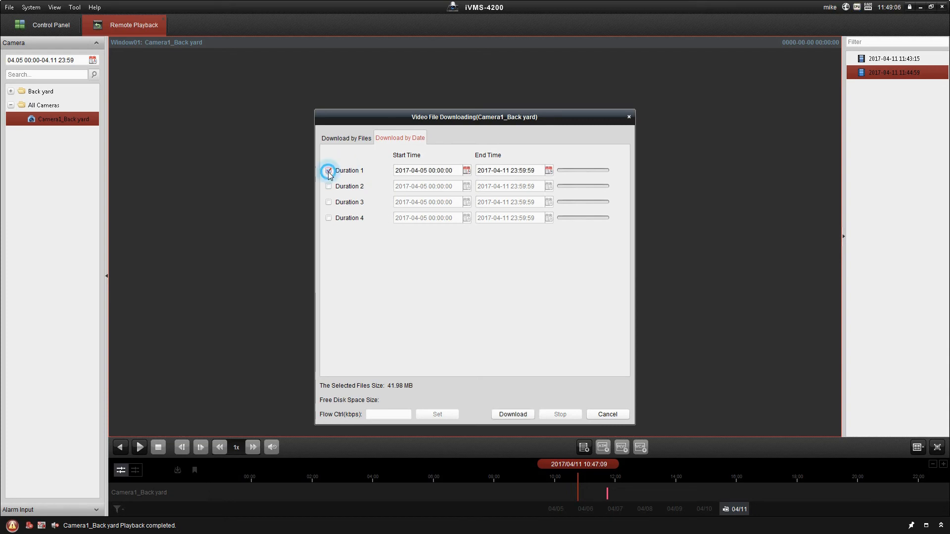
left_click(328, 171)
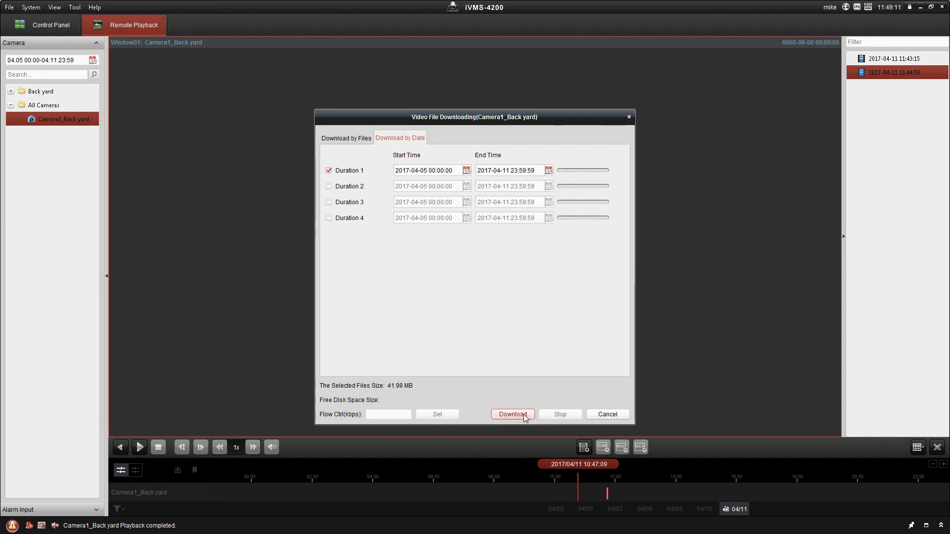
mouse_move(525, 419)
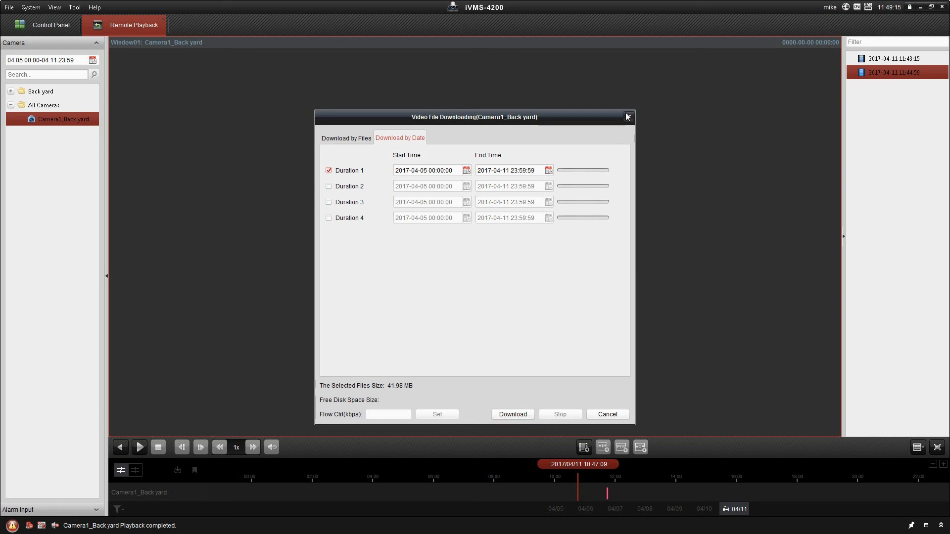
left_click(628, 116)
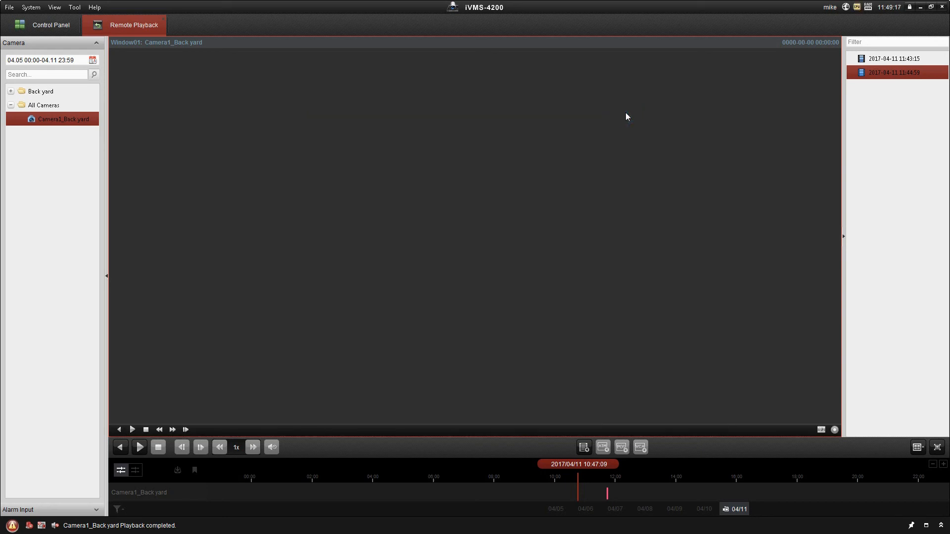